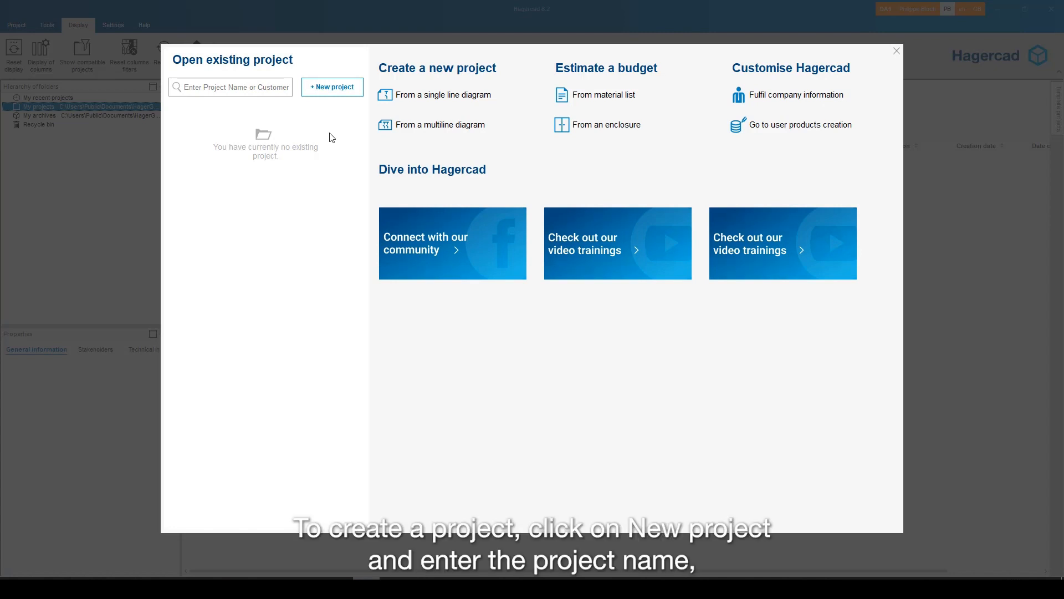
Create a new project named RESTAURANT from the welcome screen.
{"action": "left_click", "coordinate": [332, 86]}
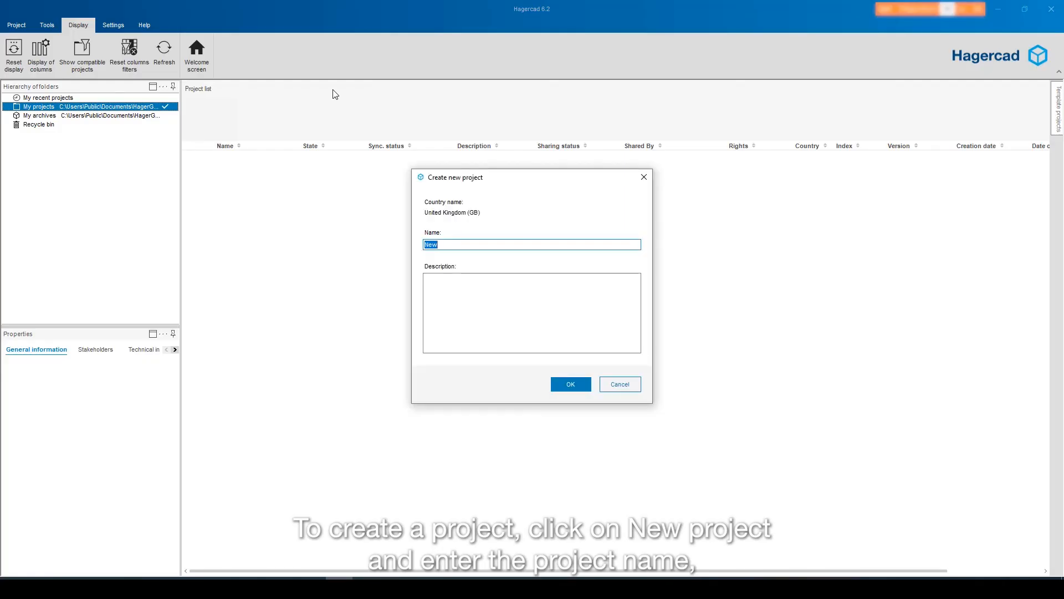
{"action": "type", "text": "RESTAURANT"}
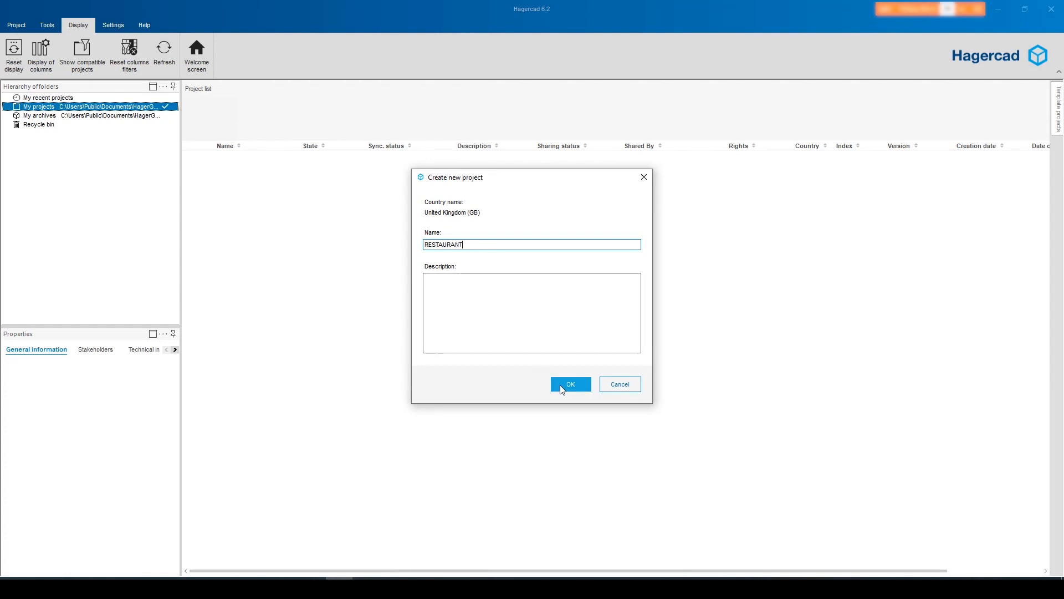
{"action": "left_click", "coordinate": [571, 384]}
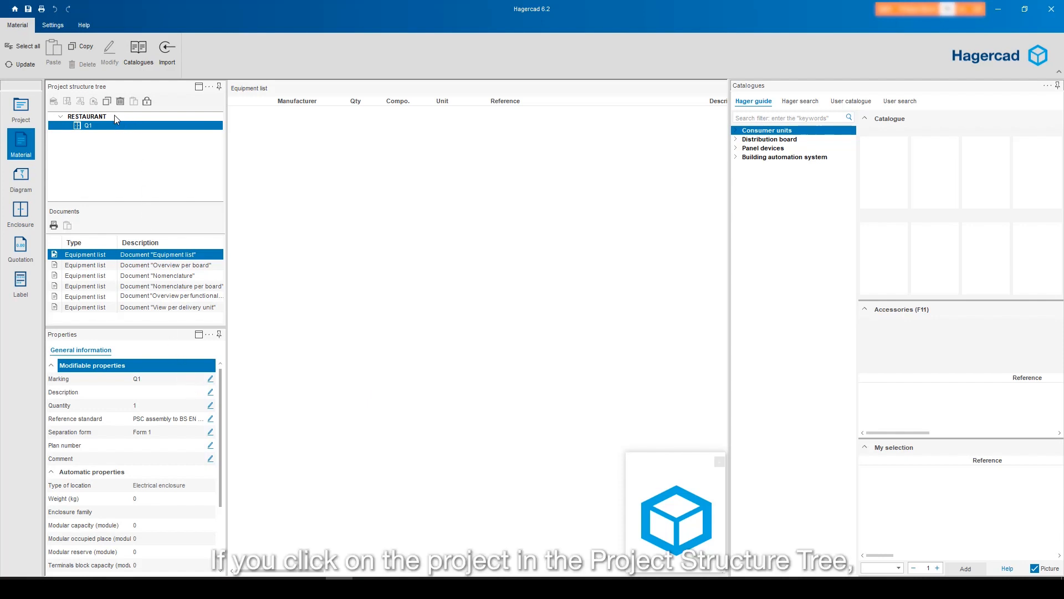
Set the project description to Commercial Center and its state to Quotation.
{"action": "left_click", "coordinate": [87, 116]}
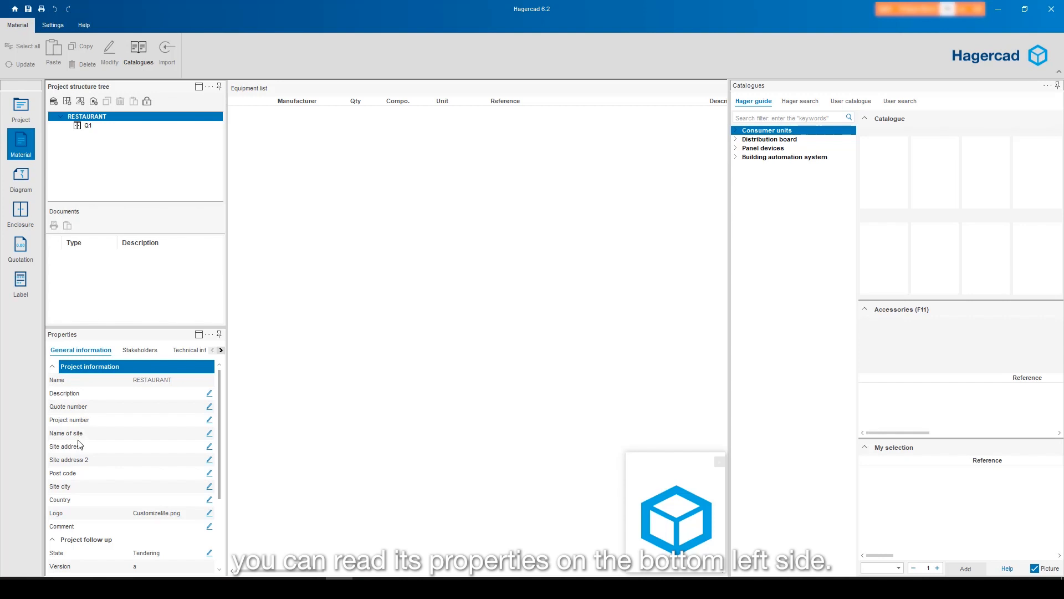
{"action": "mouse_move", "coordinate": [127, 398]}
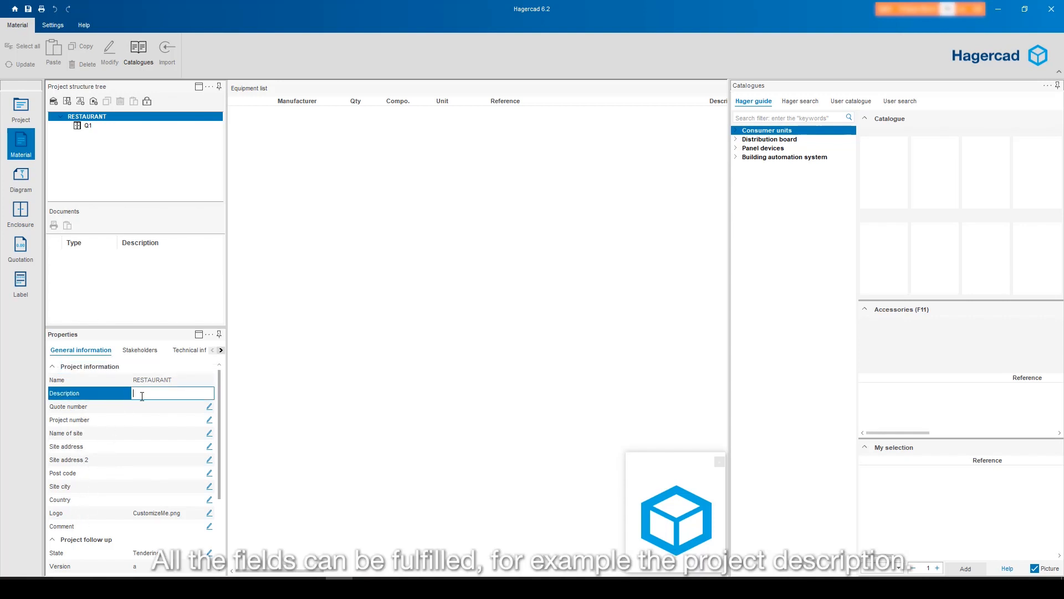
{"action": "type", "text": "Commercial Center"}
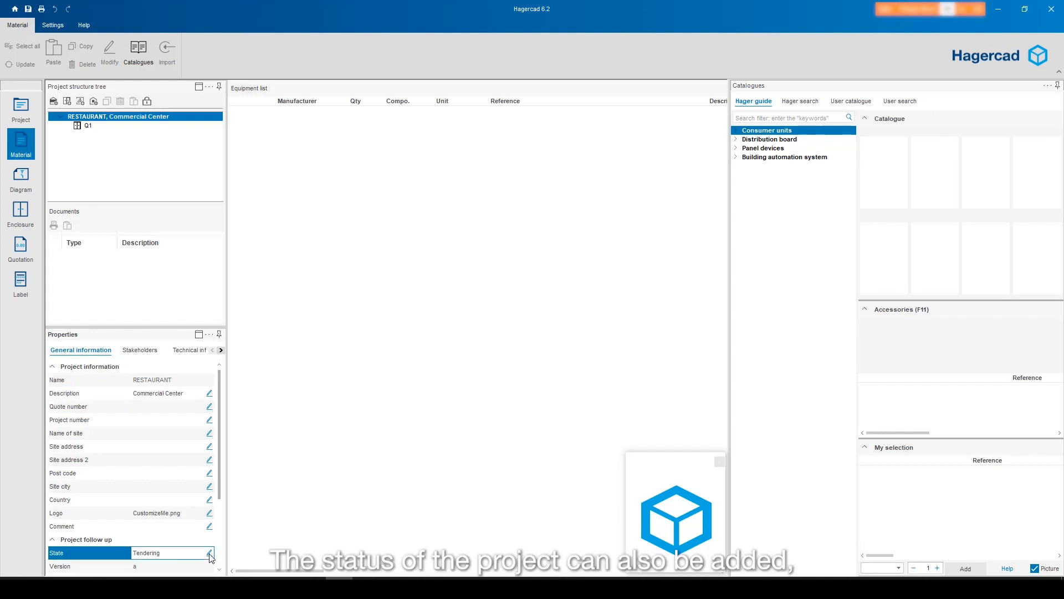
{"action": "left_click", "coordinate": [209, 552]}
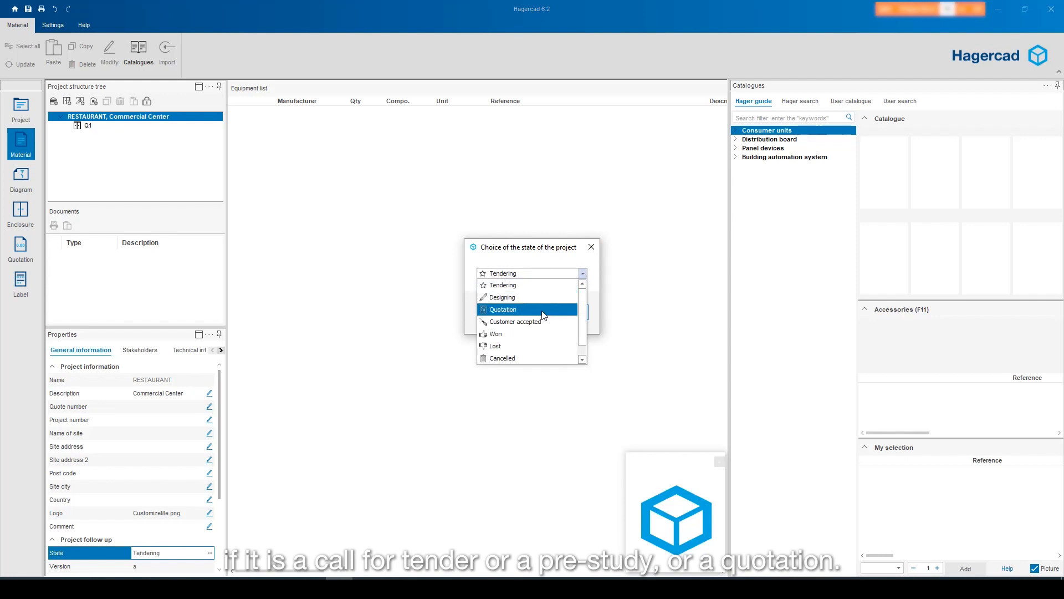
{"action": "left_click", "coordinate": [528, 309]}
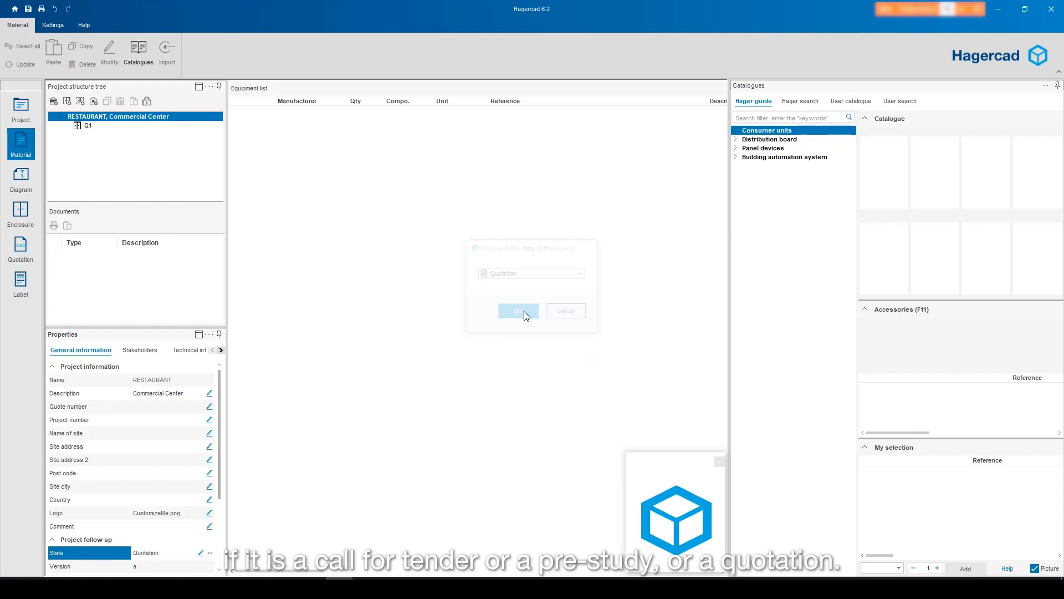
{"action": "left_click", "coordinate": [519, 311]}
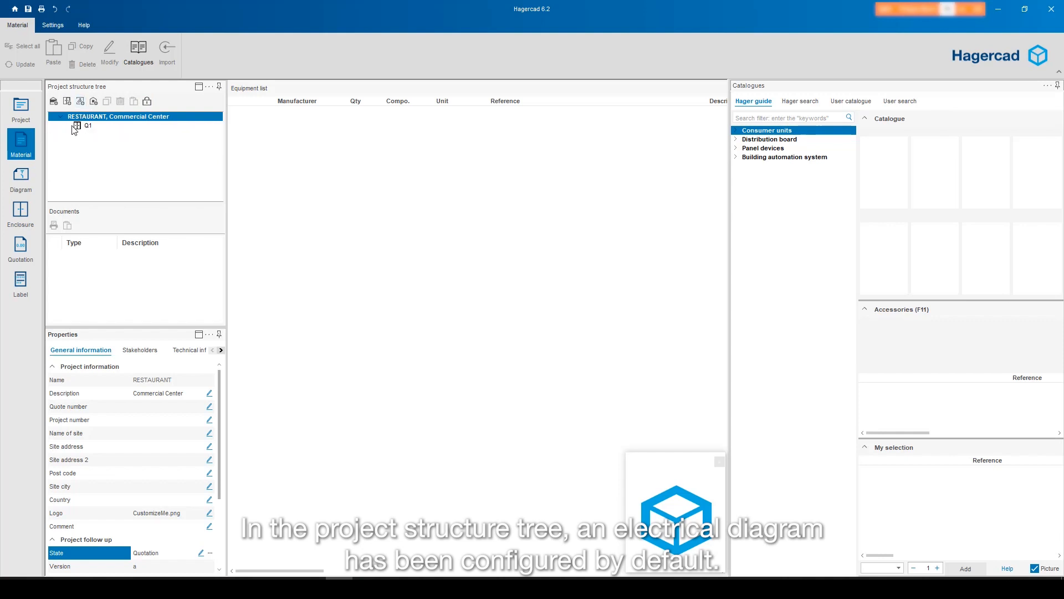
Rename board Q1 to Main Switchboard and select the project to add a board.
{"action": "left_click", "coordinate": [87, 124]}
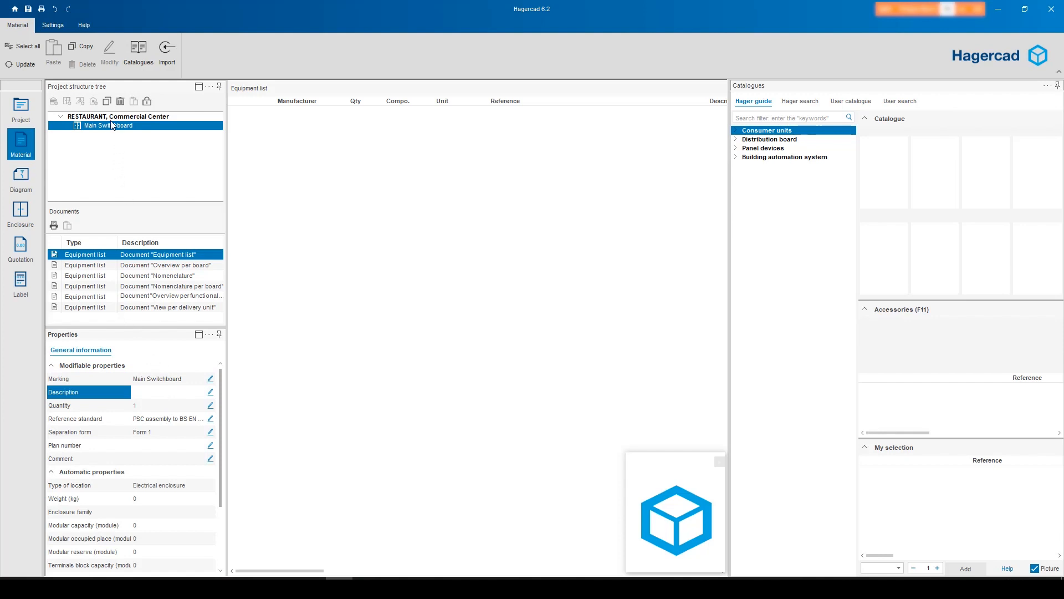
{"action": "left_click", "coordinate": [117, 117]}
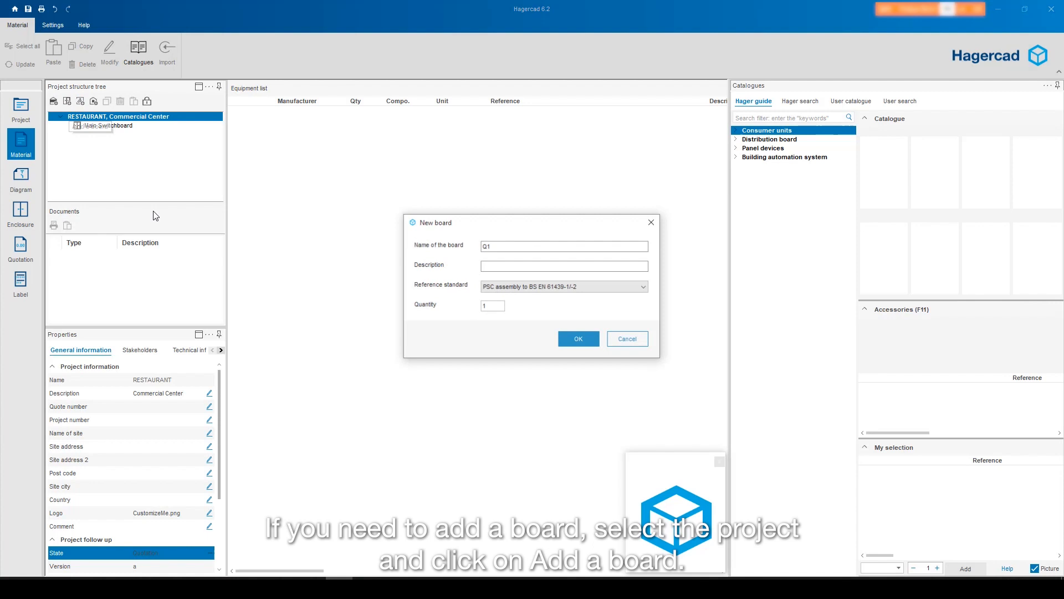
Add board SP 1 with the description Sub Panel 1.
{"action": "left_click", "coordinate": [565, 246]}
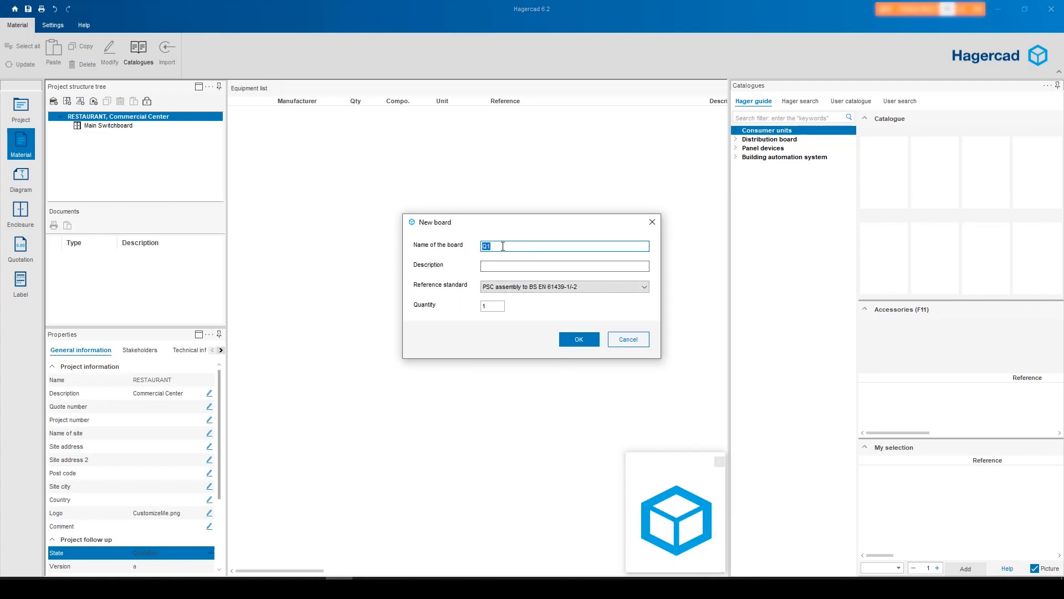
{"action": "type", "text": "SP"}
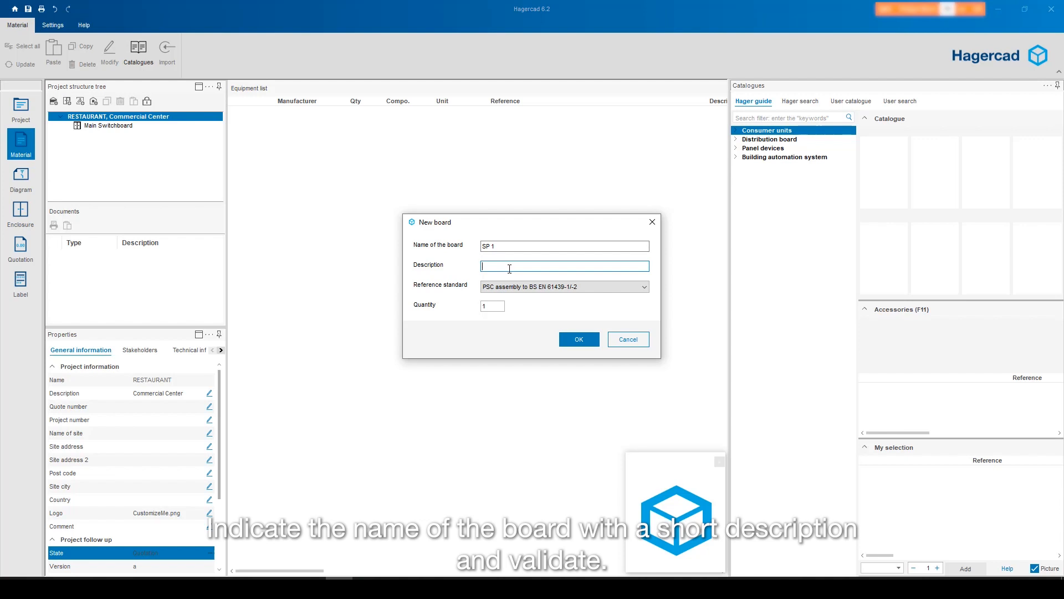
{"action": "type", "text": "Sub Panel 1"}
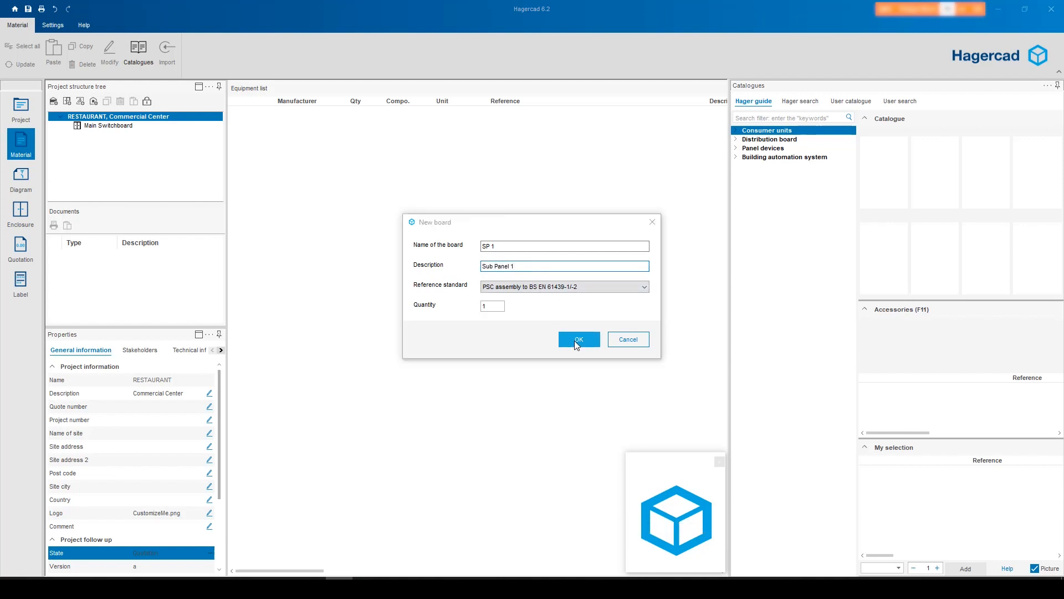
{"action": "left_click", "coordinate": [578, 339]}
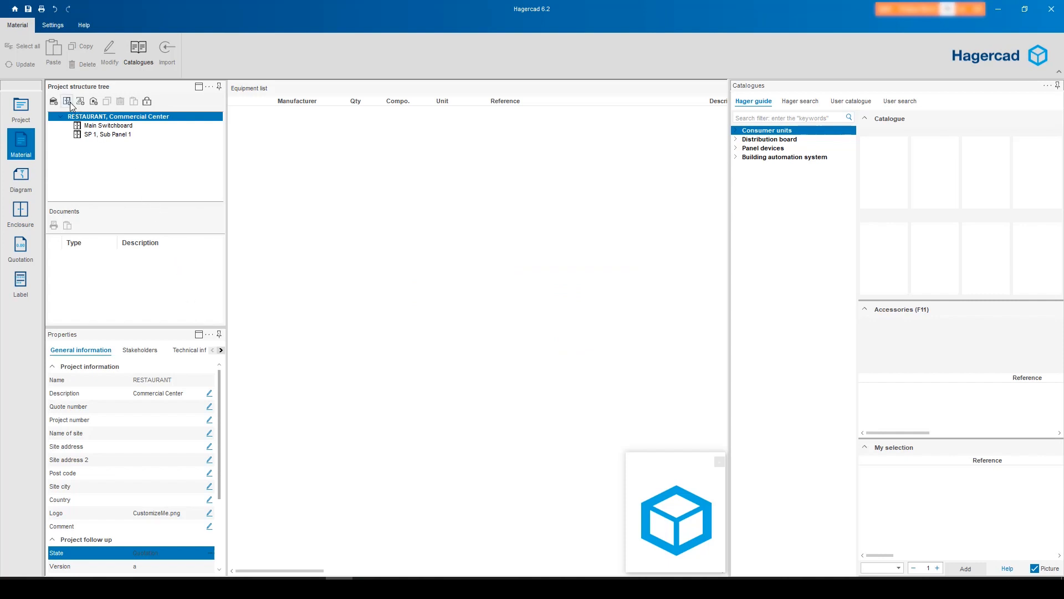
Add board SP 2 with the description Sub Panel 2.
{"action": "left_click", "coordinate": [68, 101]}
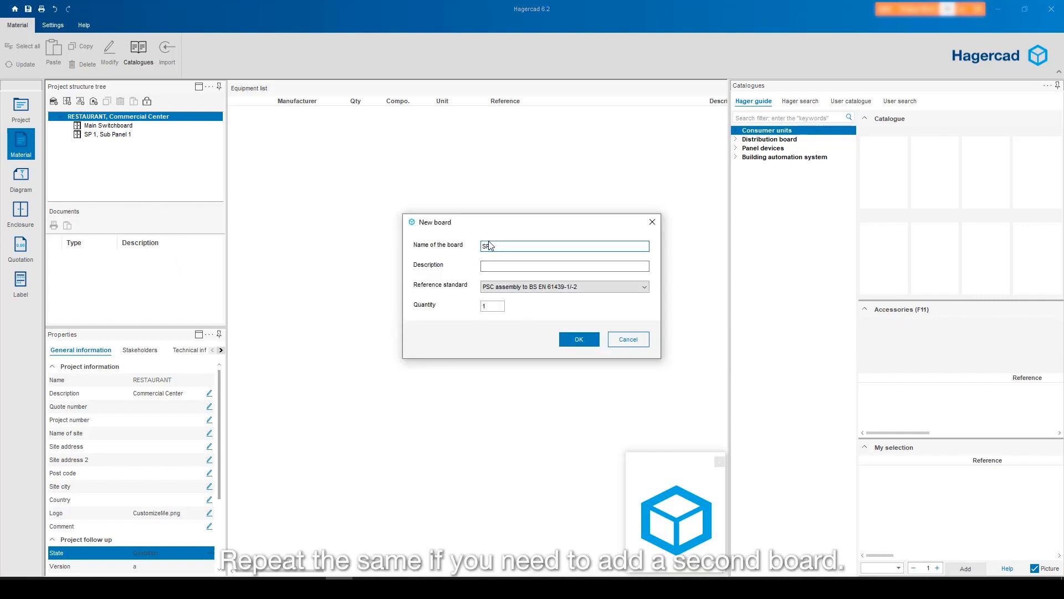
{"action": "type", "text": "Sub Panel 2"}
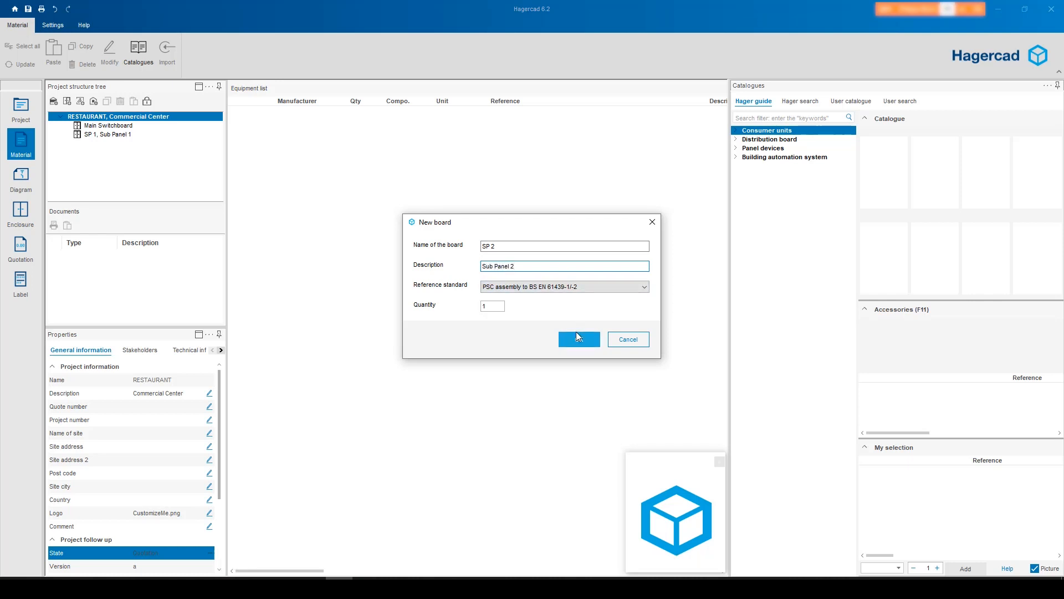
{"action": "left_click", "coordinate": [579, 339]}
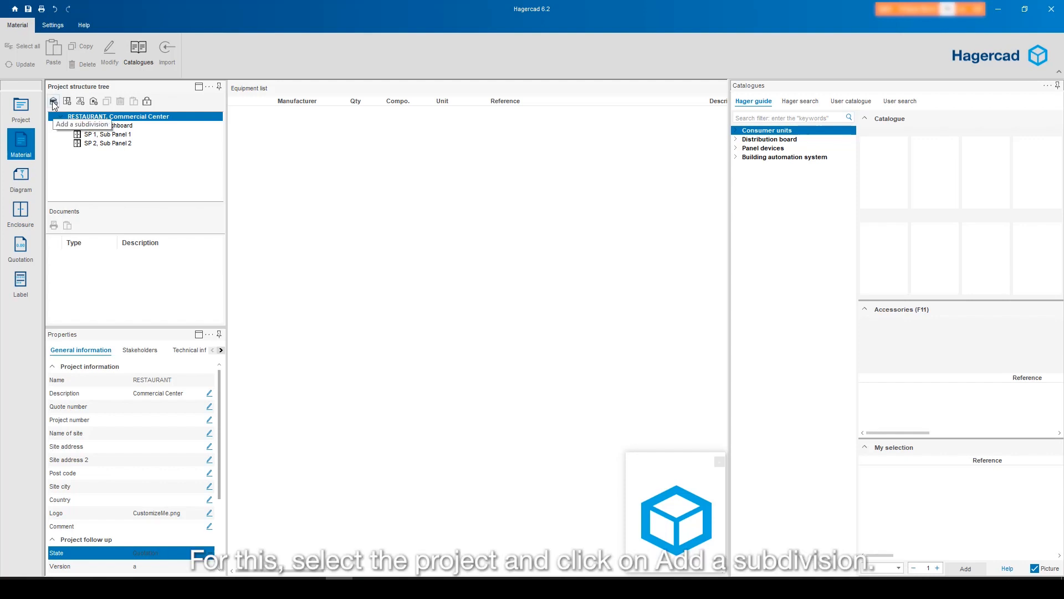
Add subdivision S1 with the description Floor 1.
{"action": "left_click", "coordinate": [54, 101]}
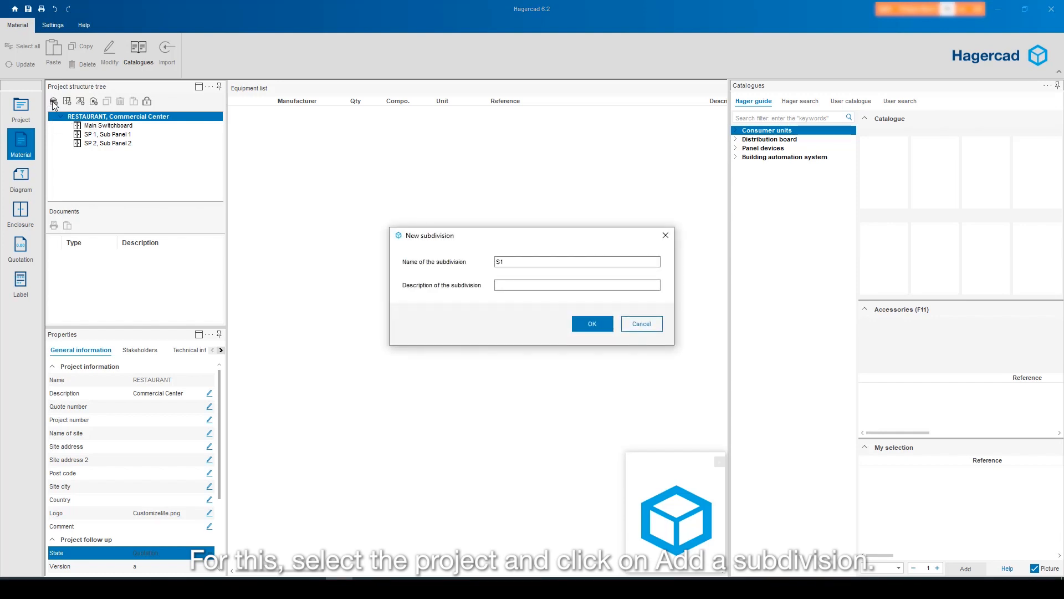
{"action": "left_click", "coordinate": [577, 262]}
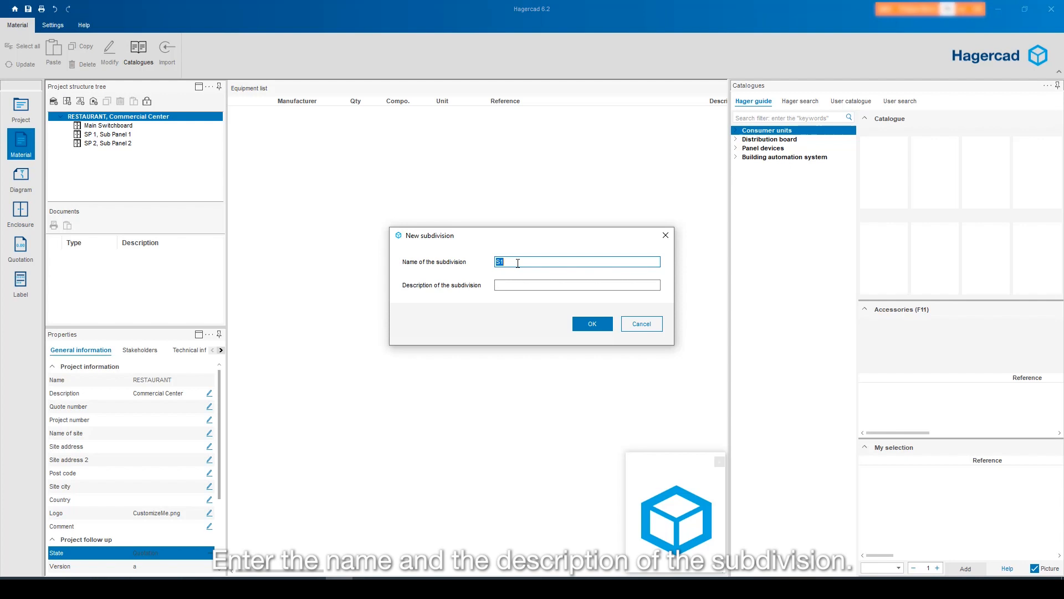
{"action": "left_click", "coordinate": [578, 285]}
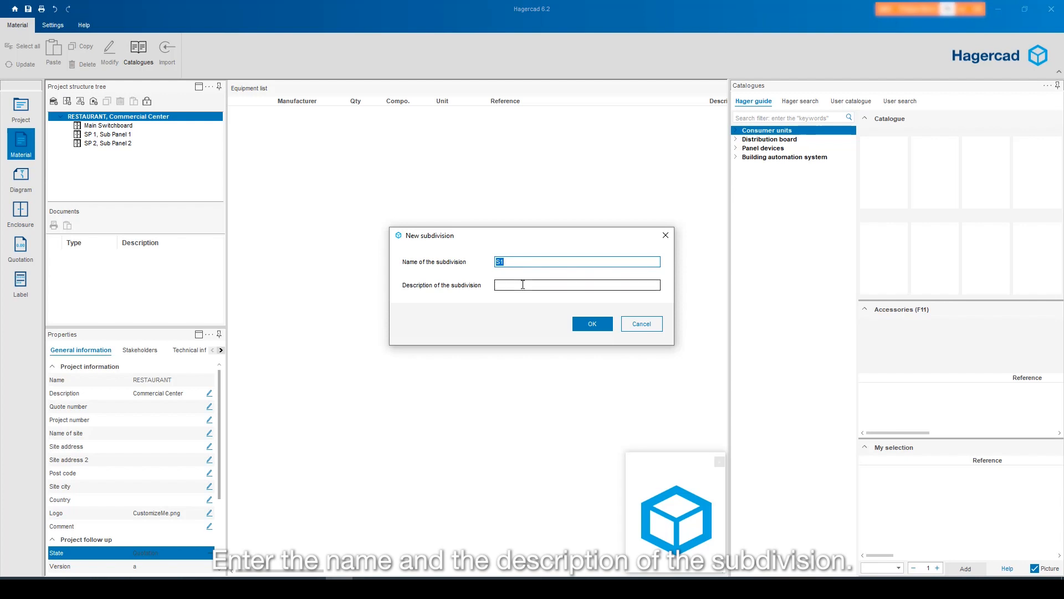
{"action": "type", "text": "Floor 1"}
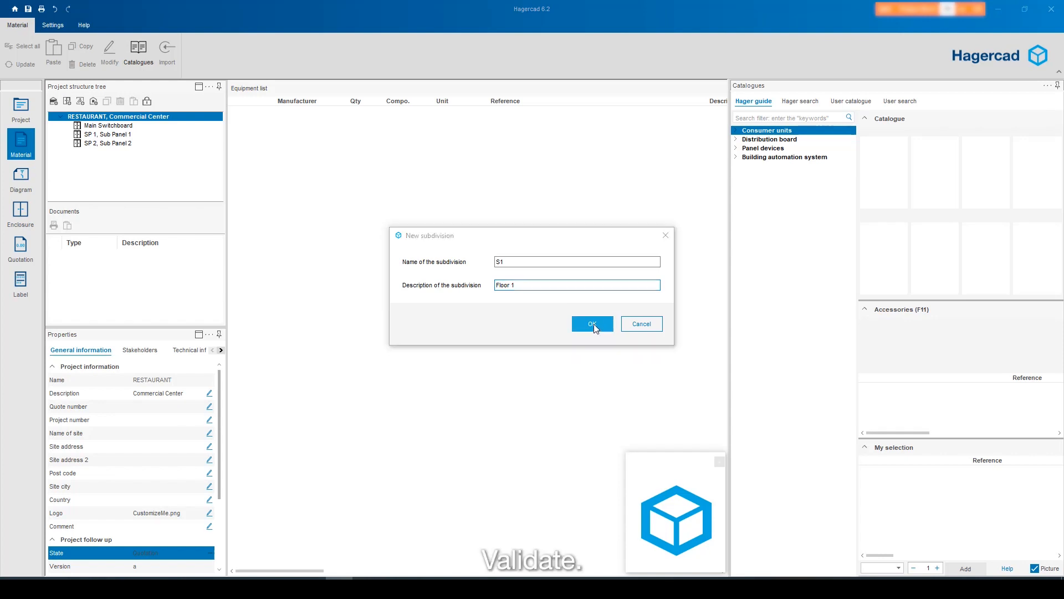
{"action": "left_click", "coordinate": [592, 324]}
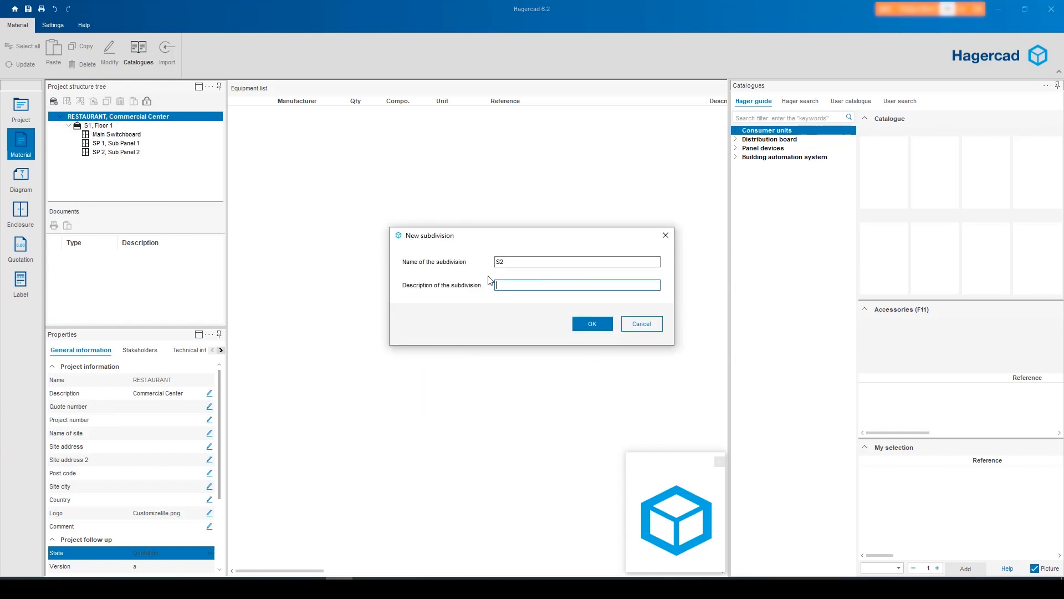
Add subdivision S2 with the description Ground Floor.
{"action": "type", "text": "Ground Floor"}
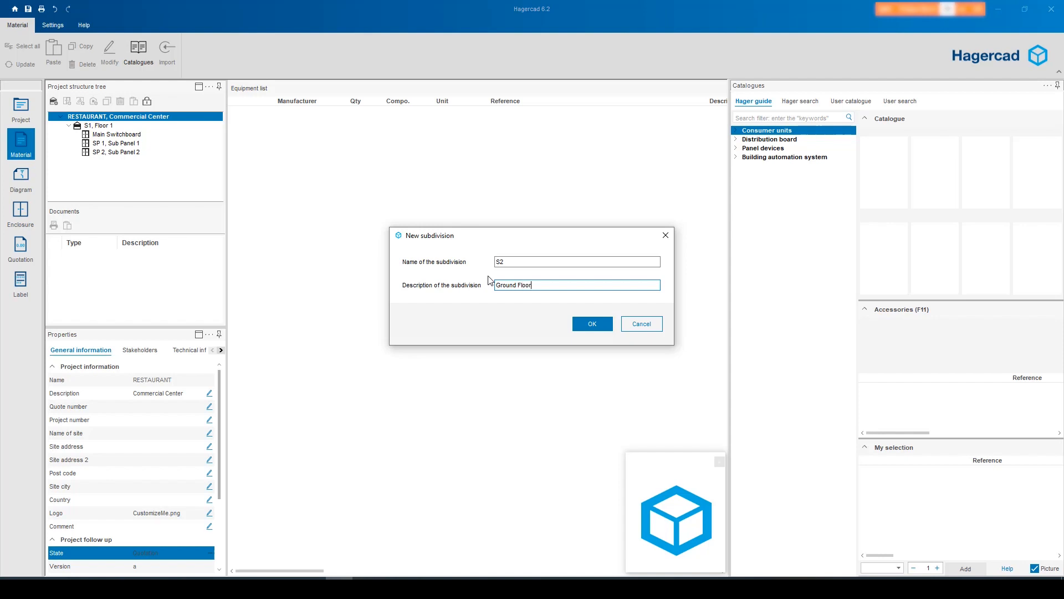
{"action": "left_click", "coordinate": [592, 324]}
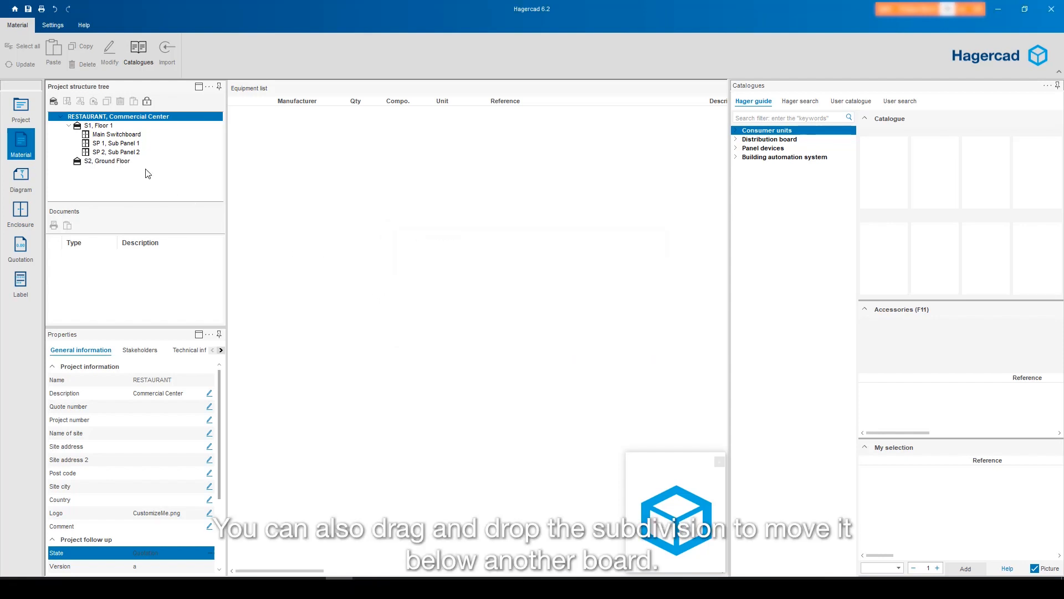
Drag SP 1 and SP 2 under the S2 Ground Floor subdivision.
{"action": "left_click_drag", "start_coordinate": [117, 152], "coordinate": [109, 163]}
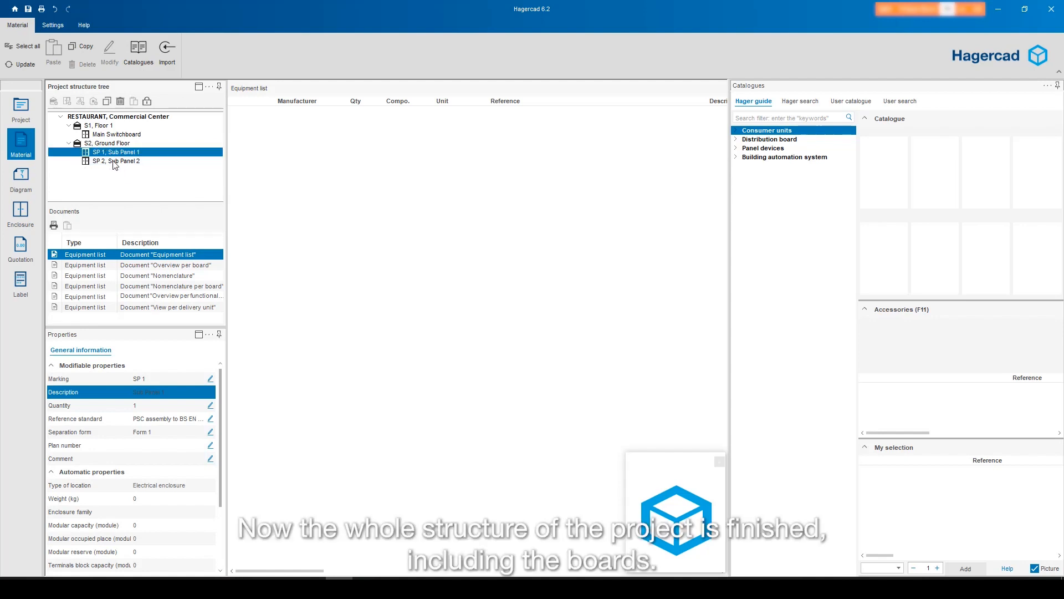
{"action": "mouse_move", "coordinate": [111, 166]}
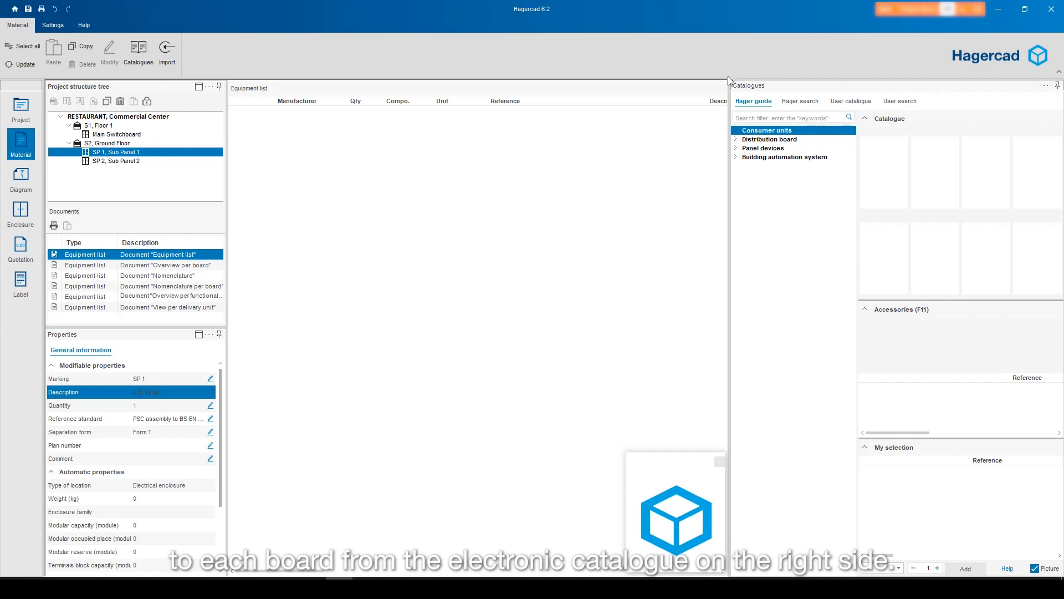
{"action": "mouse_move", "coordinate": [975, 96]}
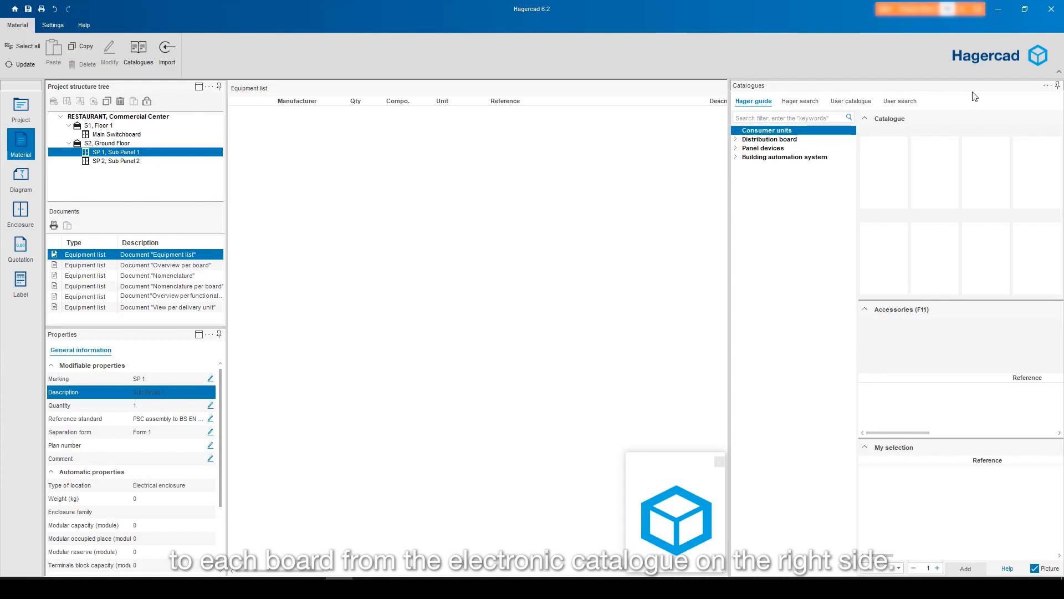